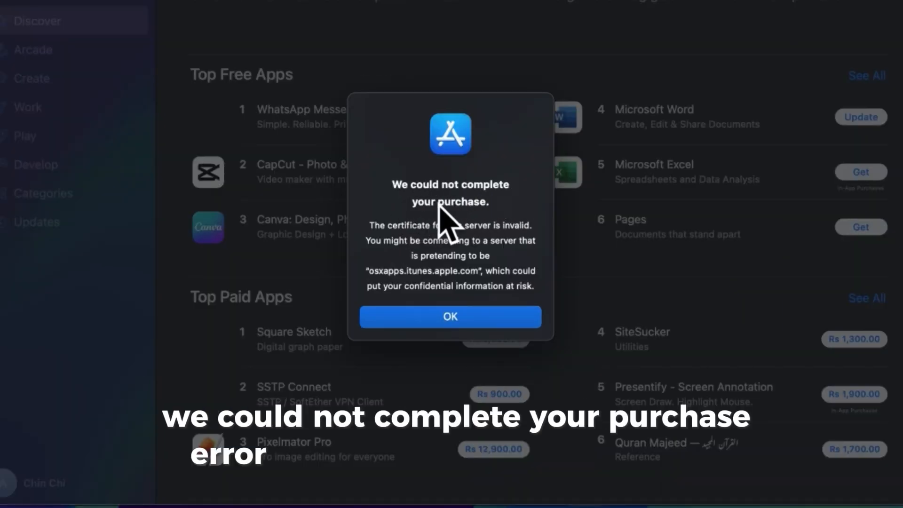
# Step: Dismiss the App Store purchase certificate error and quit App Store
pyautogui.click(449, 316)
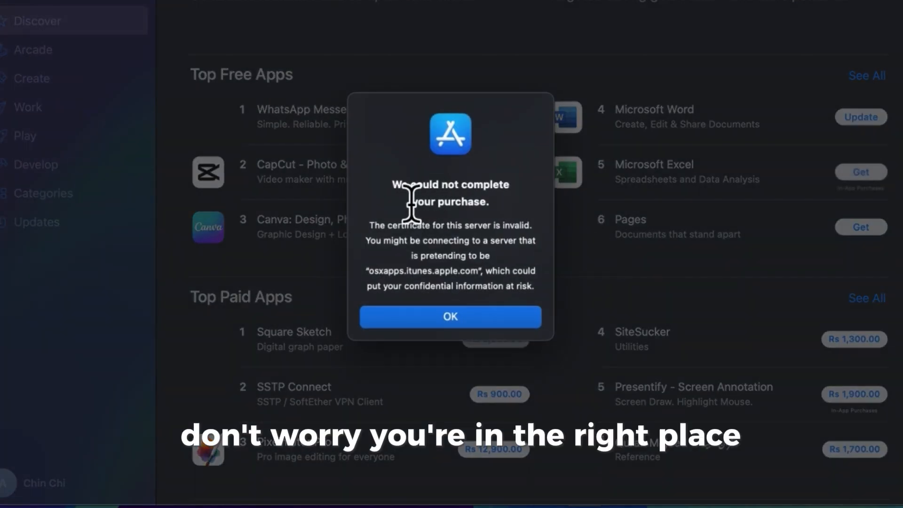
pyautogui.moveTo(504, 213)
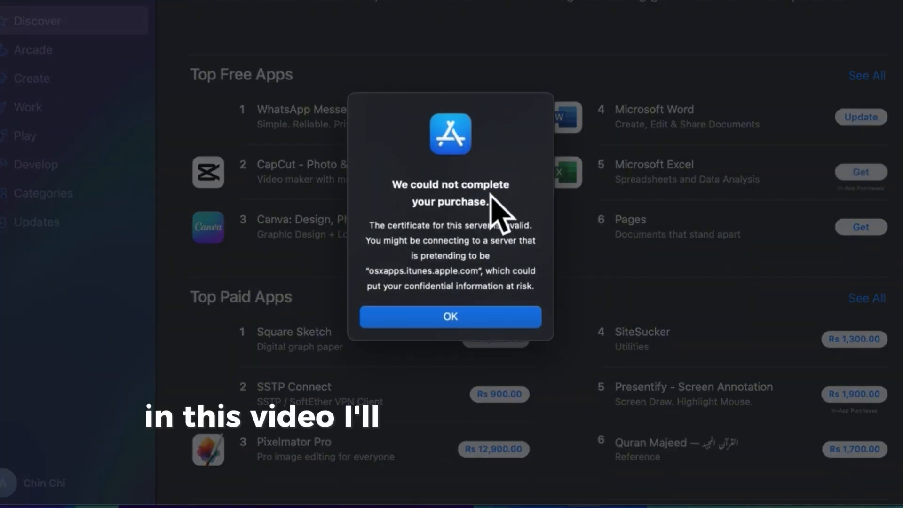
pyautogui.moveTo(492, 224)
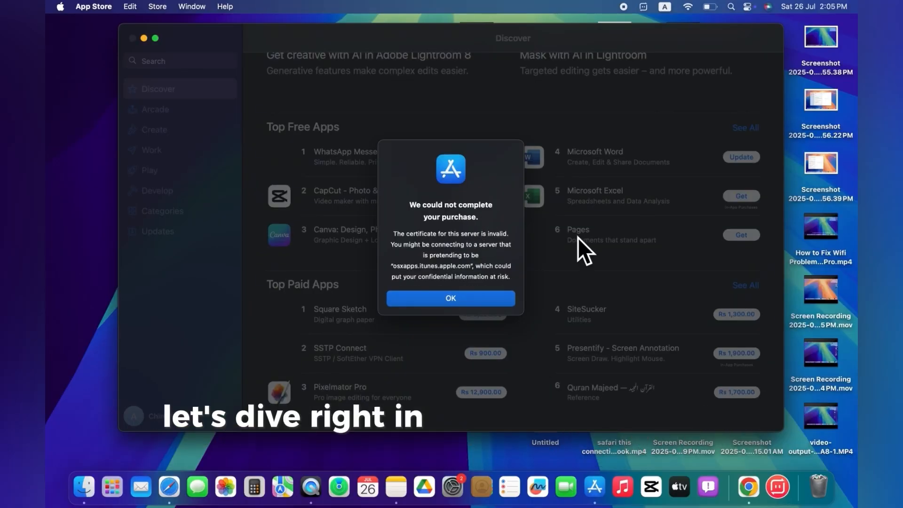
pyautogui.moveTo(461, 216)
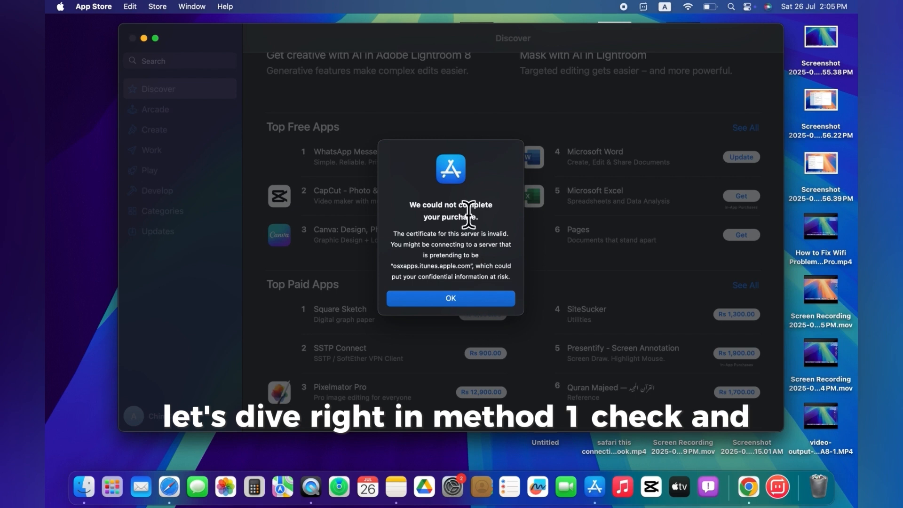
pyautogui.moveTo(509, 242)
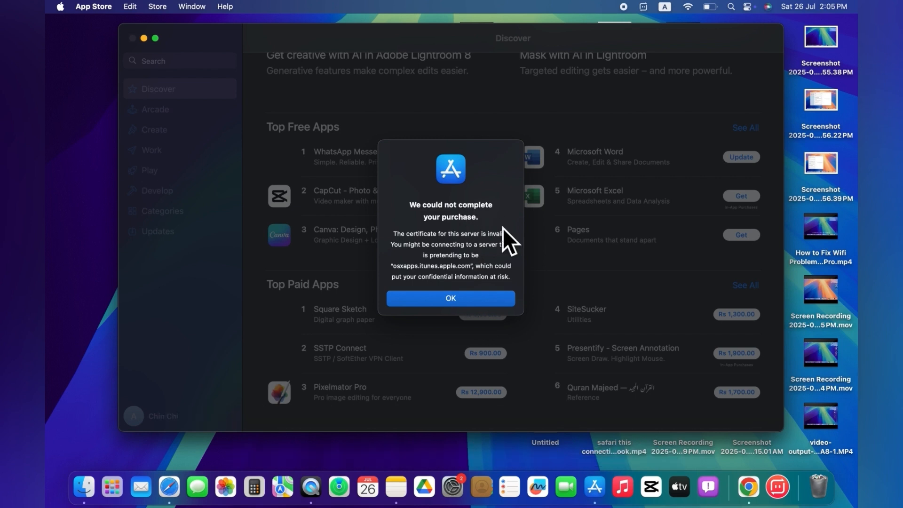
pyautogui.moveTo(422, 218)
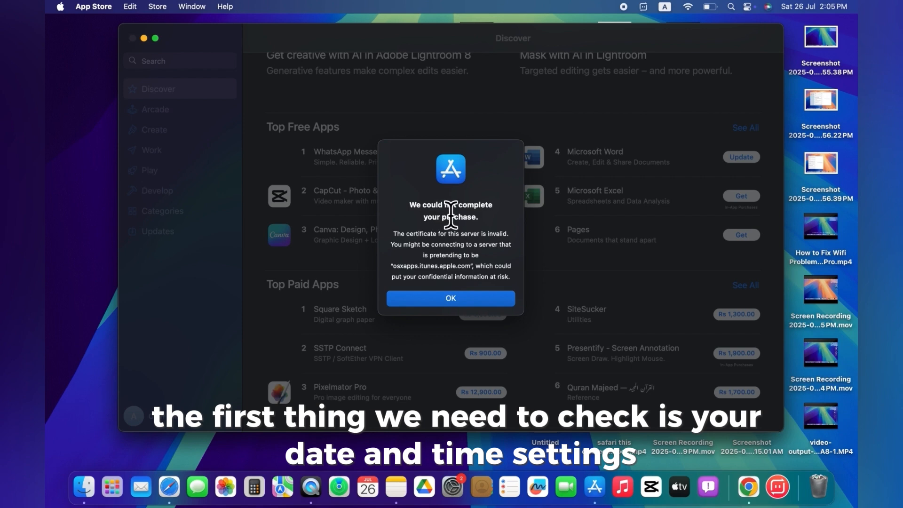
pyautogui.click(450, 298)
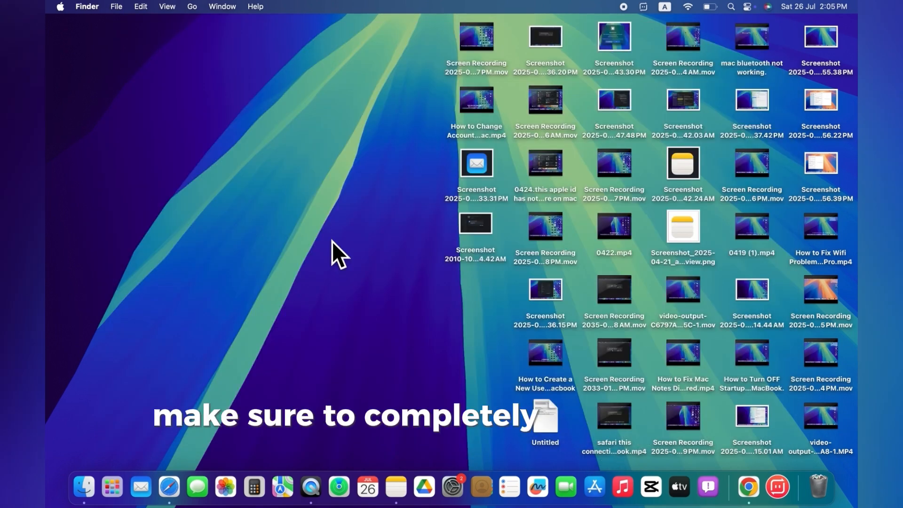
pyautogui.moveTo(143, 62)
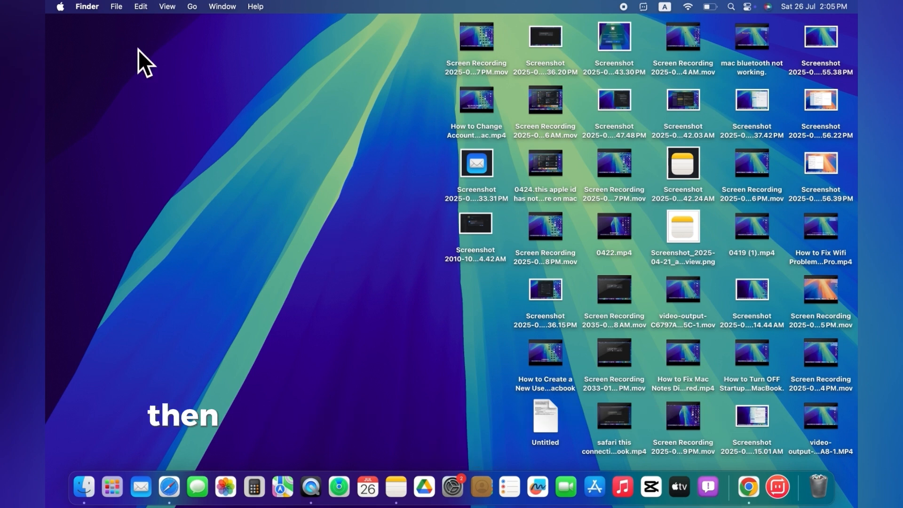
# Step: Open System Settings and go to General > Date & Time
pyautogui.click(60, 6)
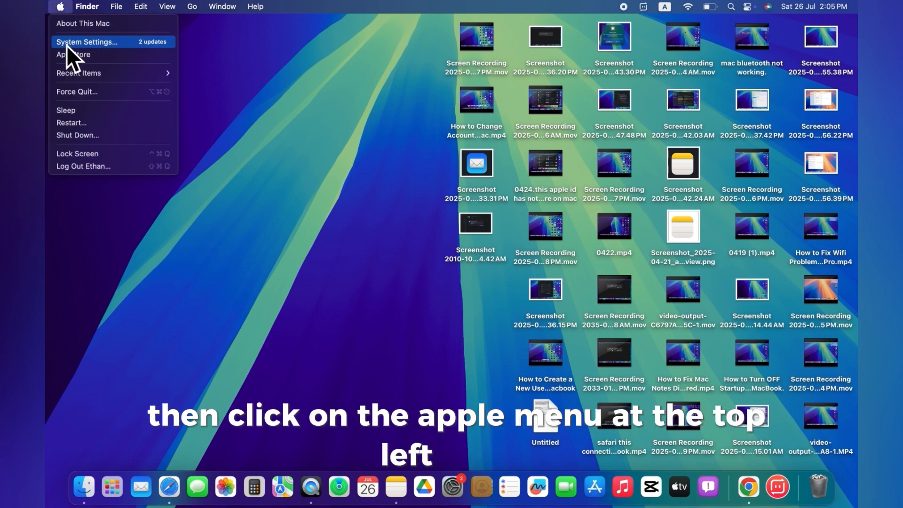
pyautogui.click(87, 42)
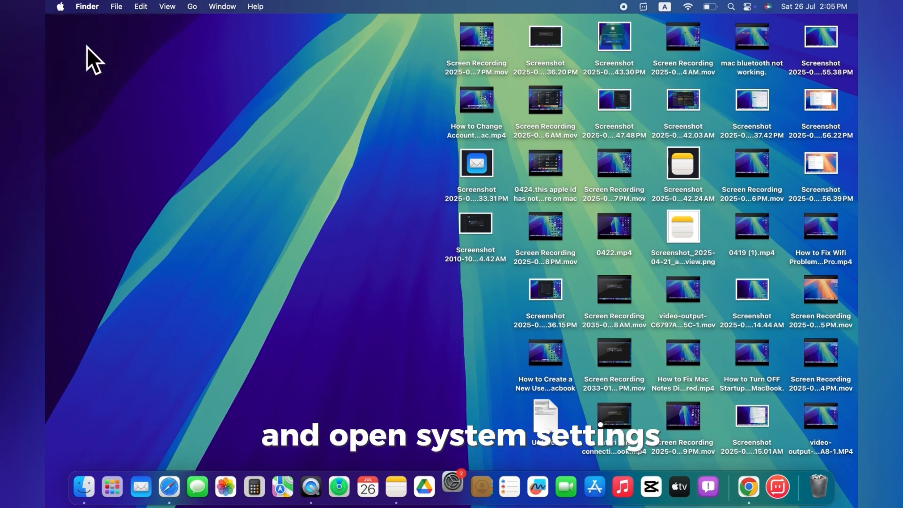
pyautogui.click(452, 486)
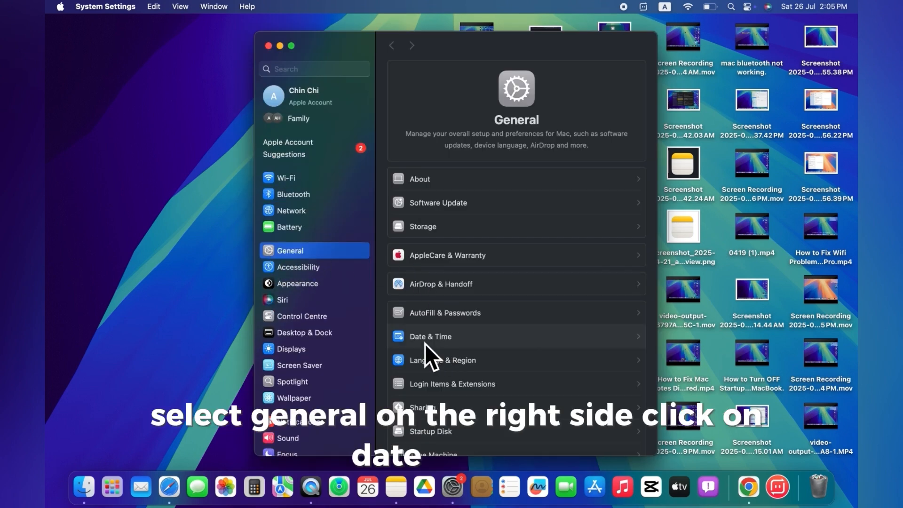
pyautogui.click(430, 336)
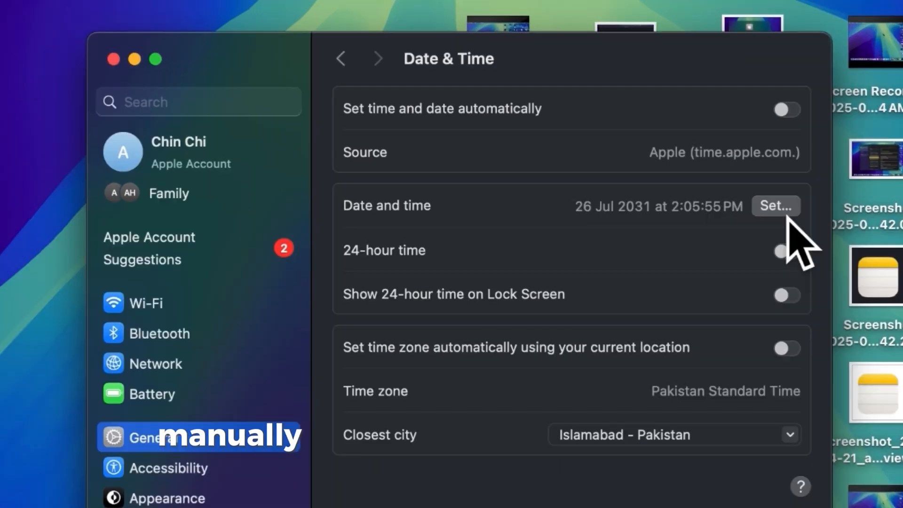
# Step: Manually change the date and time from 26 Jul 2031 to 25 Apr 2025, 12:06 AM
pyautogui.click(775, 205)
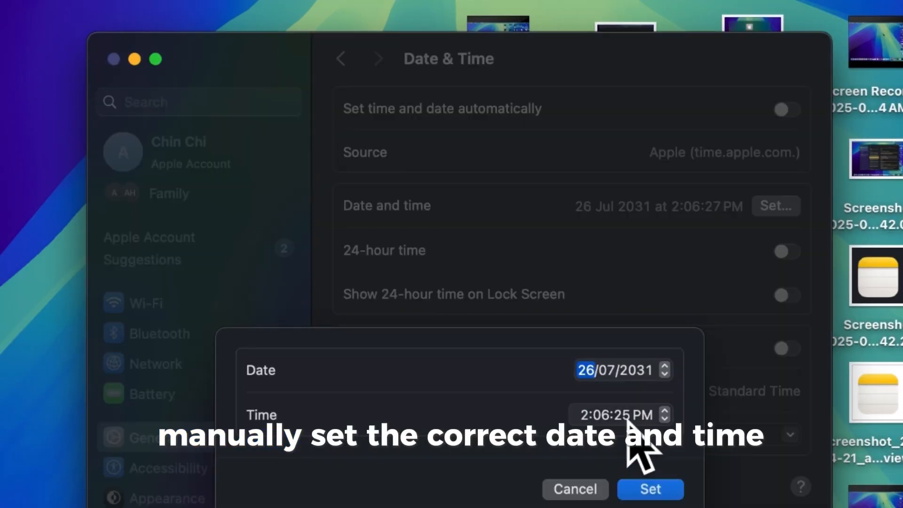
pyautogui.click(663, 374)
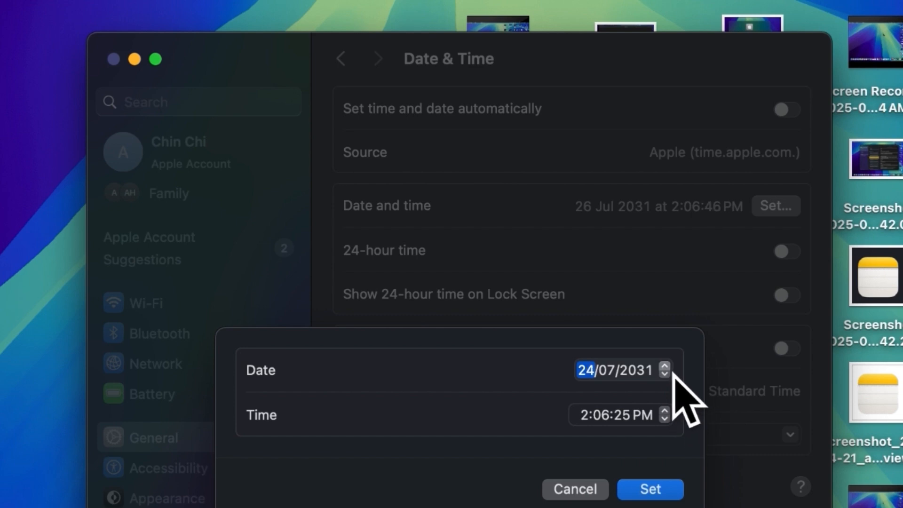
pyautogui.click(663, 364)
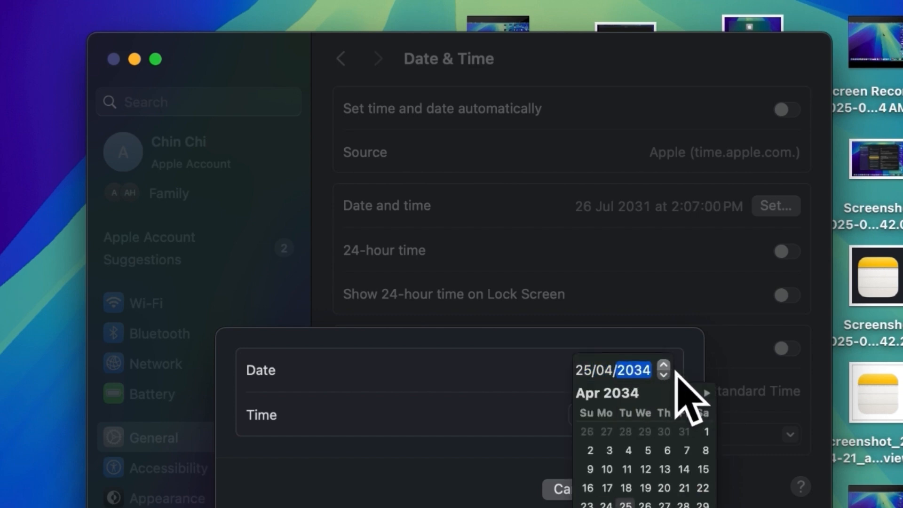
pyautogui.click(663, 376)
pyautogui.write('25')
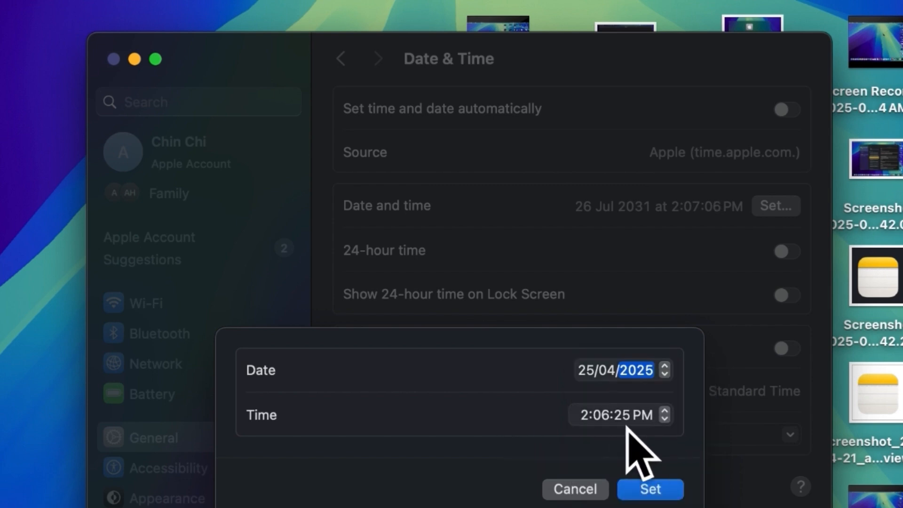
pyautogui.click(580, 415)
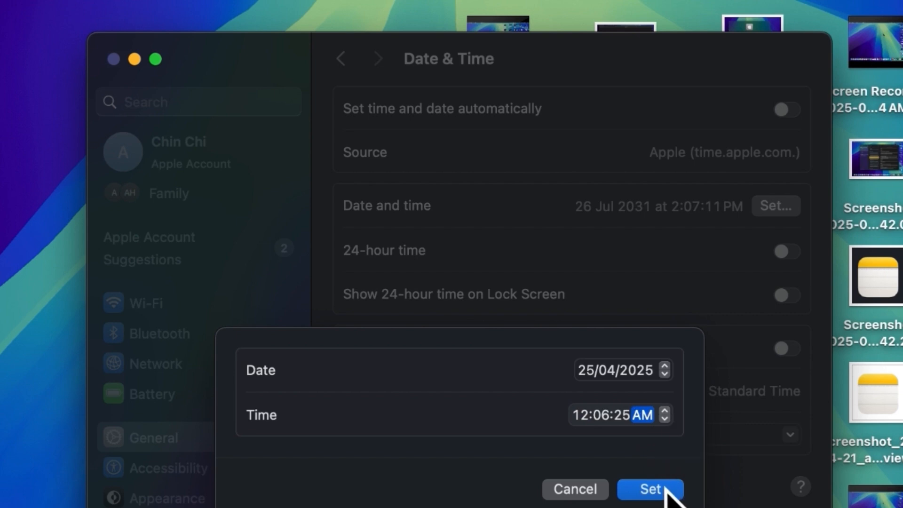
pyautogui.click(649, 488)
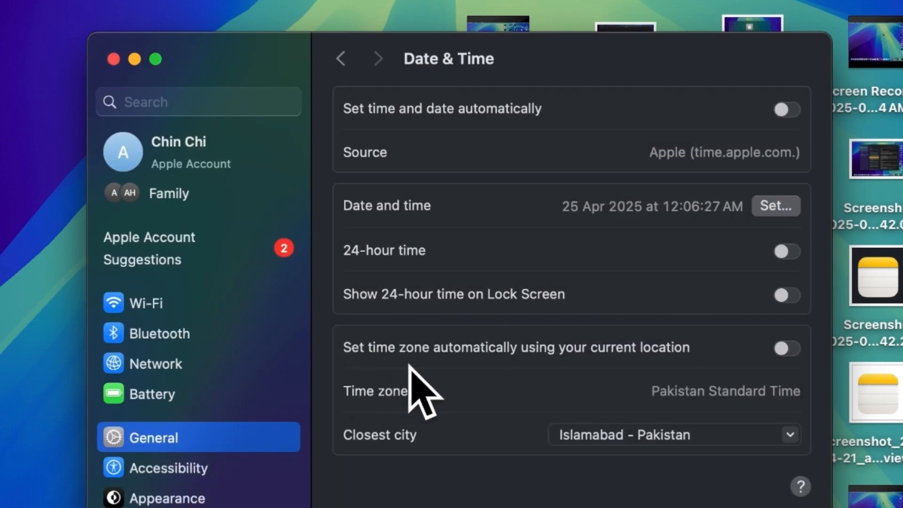
pyautogui.moveTo(812, 391)
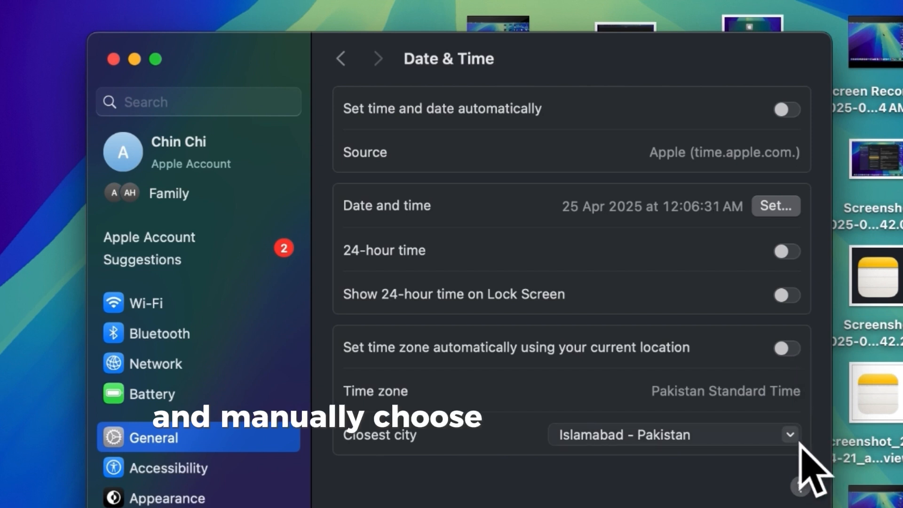
# Step: Set the closest city to Jaipur - India and close System Settings
pyautogui.click(674, 434)
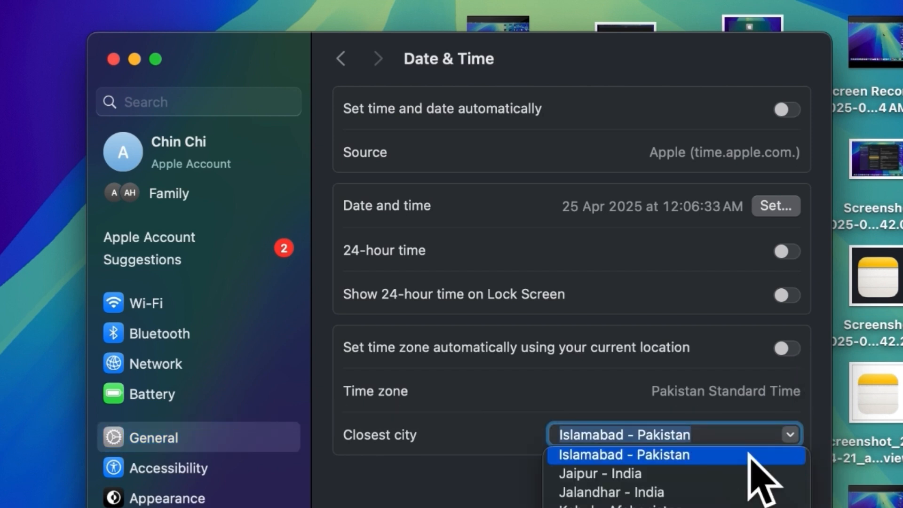
pyautogui.click(599, 473)
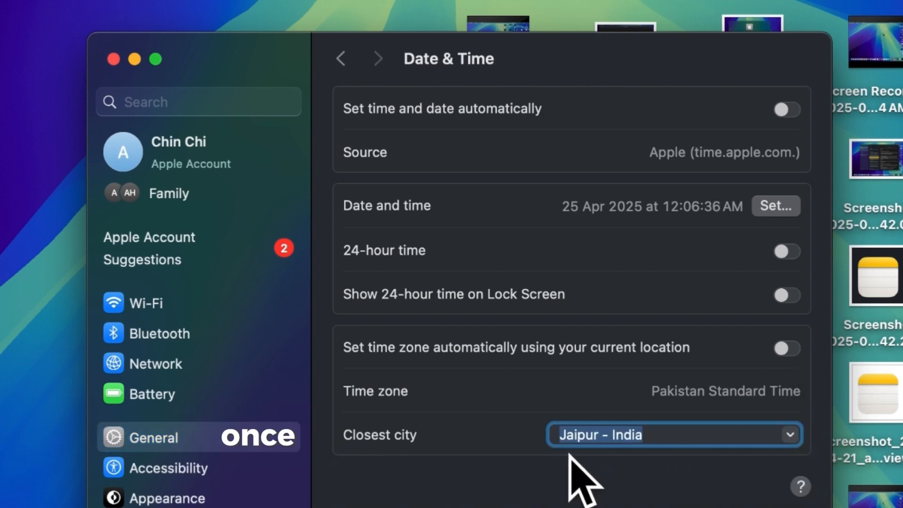
pyautogui.moveTo(800, 173)
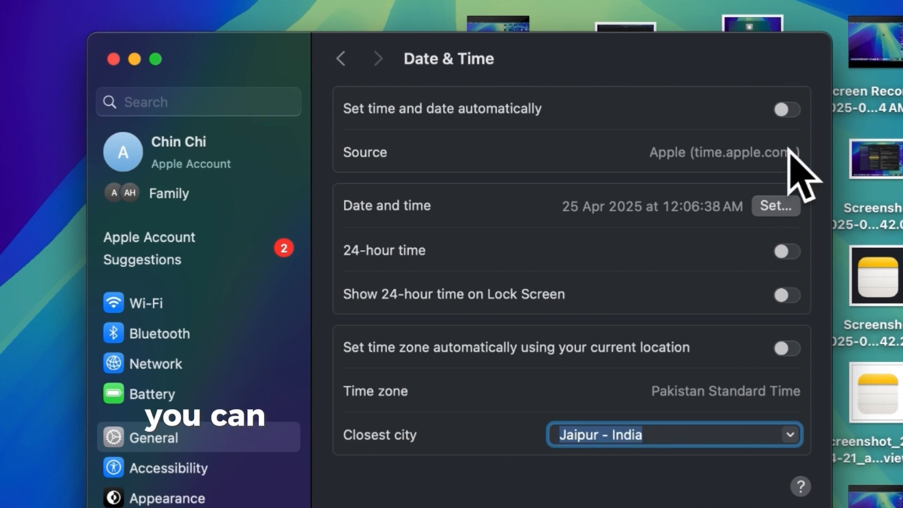
pyautogui.click(785, 110)
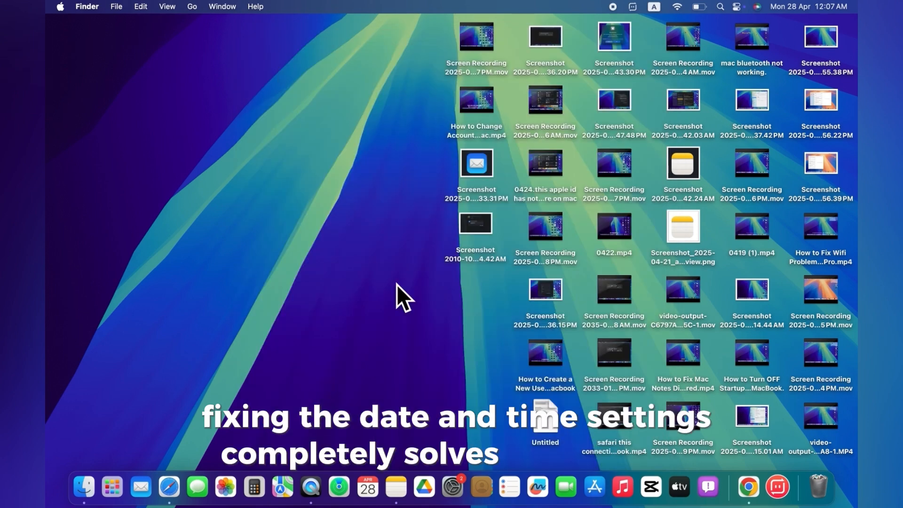
pyautogui.moveTo(594, 486)
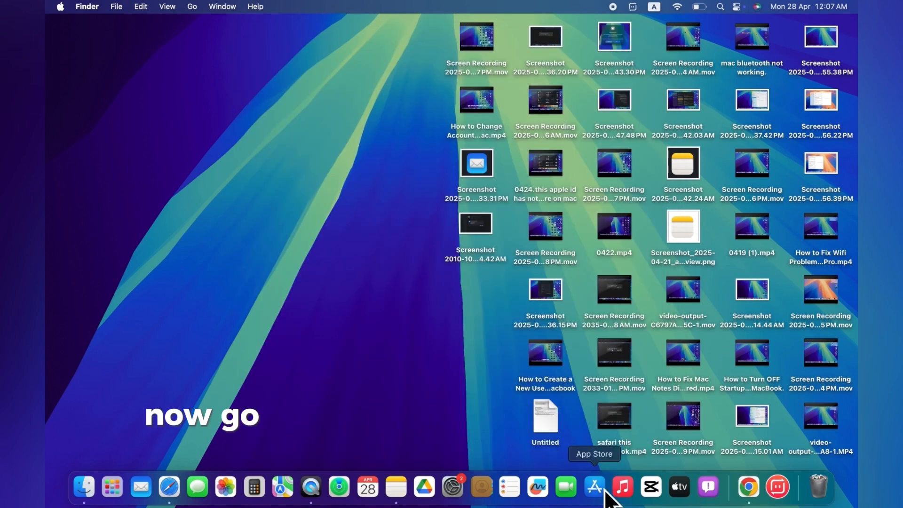
pyautogui.click(595, 487)
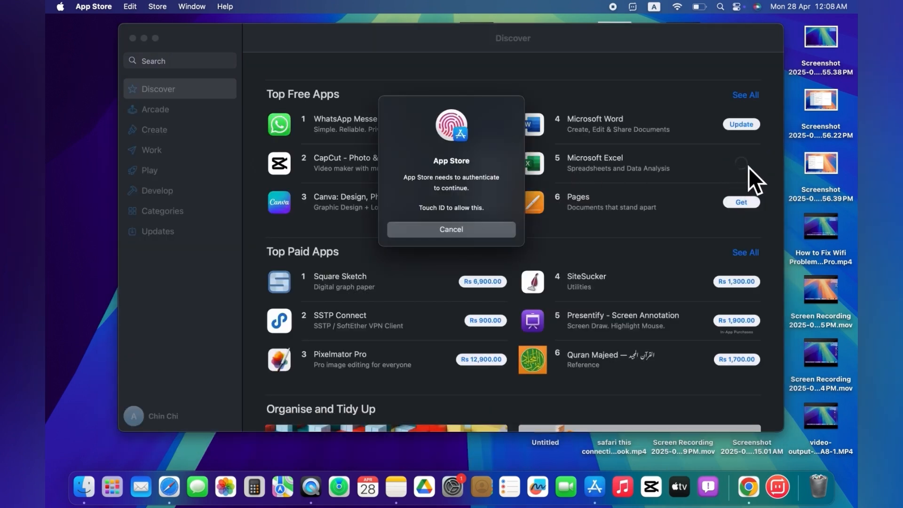
pyautogui.click(451, 233)
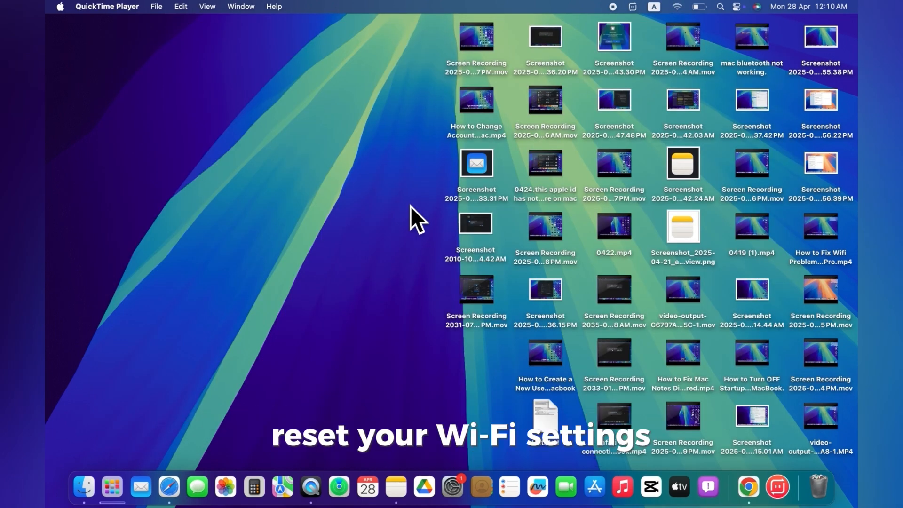
pyautogui.moveTo(483, 226)
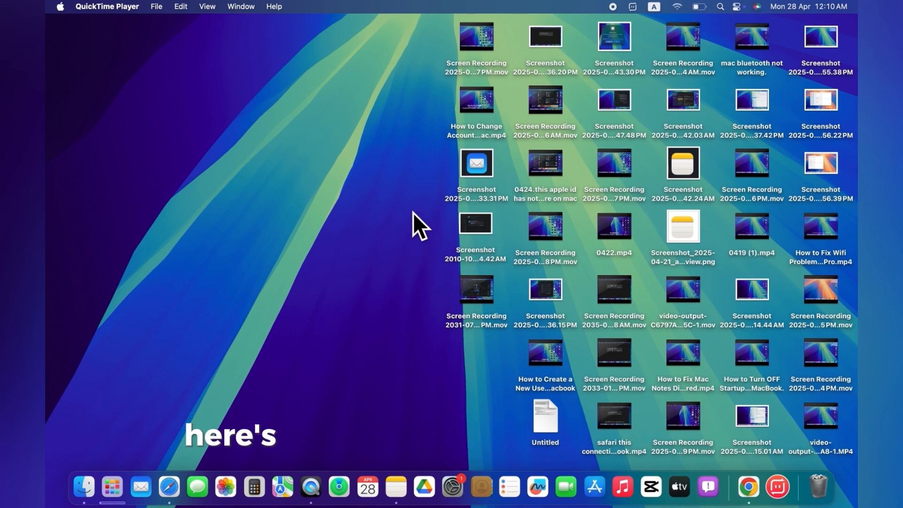
# Step: Reopen System Settings from the Apple menu
pyautogui.click(60, 6)
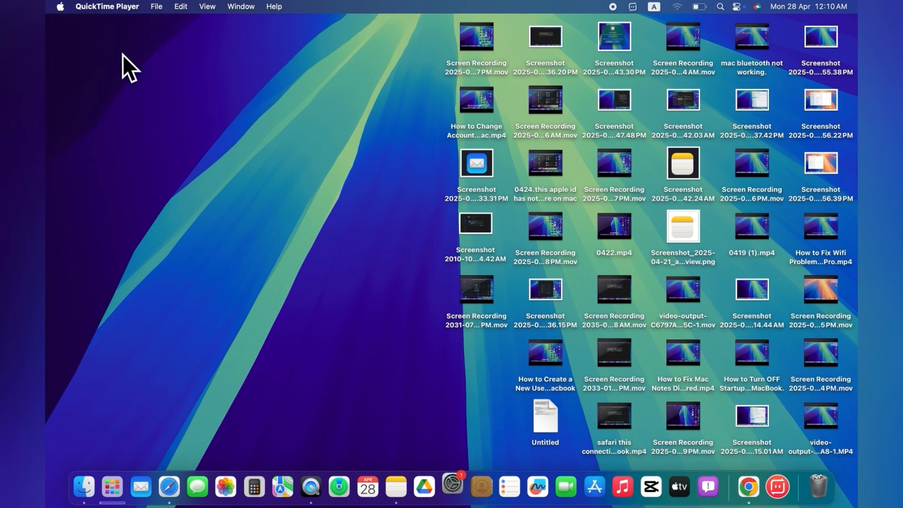
pyautogui.click(452, 489)
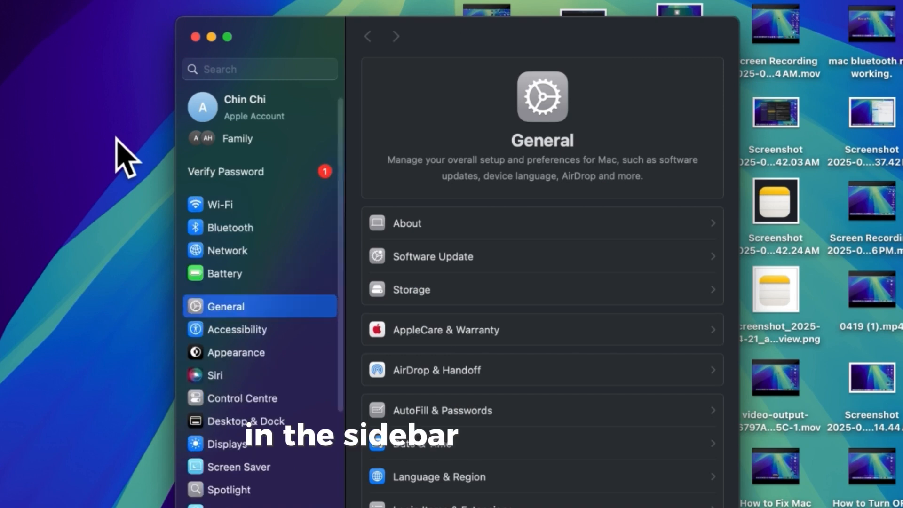
pyautogui.moveTo(230, 218)
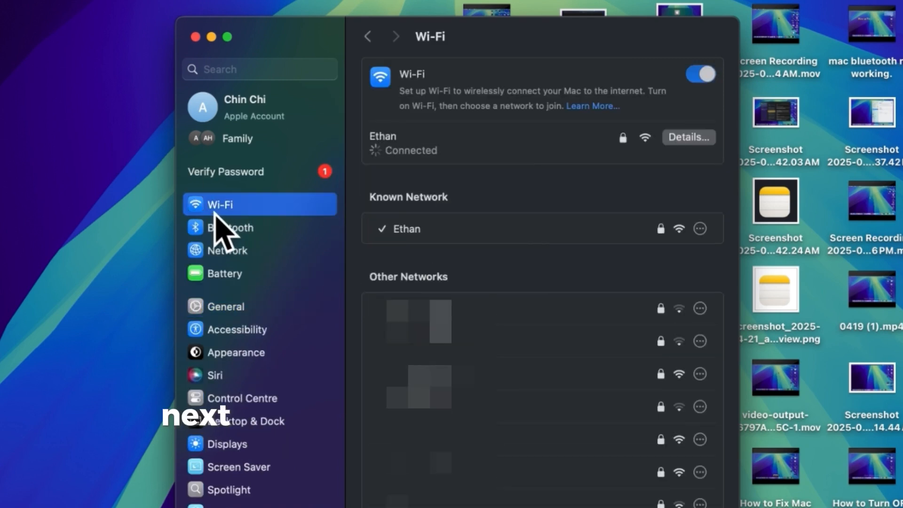
pyautogui.moveTo(645, 196)
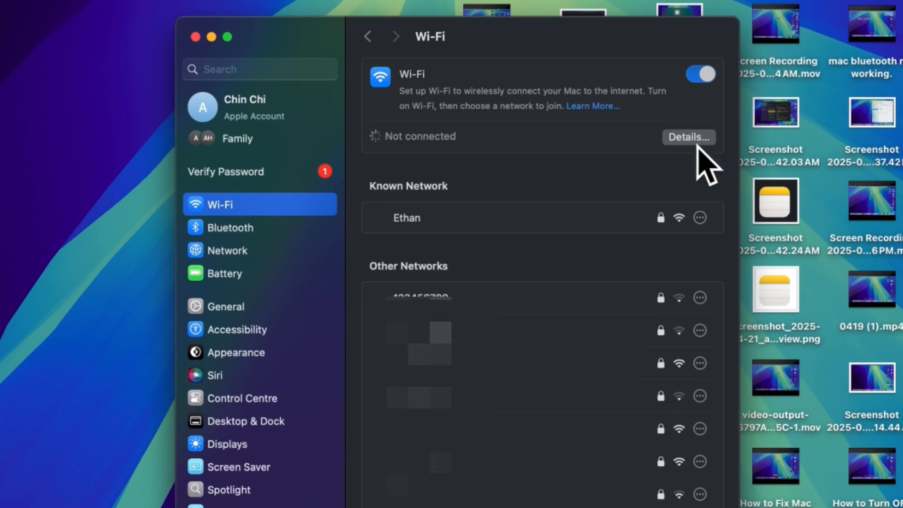
# Step: Open the Wi-Fi network's details and check that every proxy is off
pyautogui.click(687, 136)
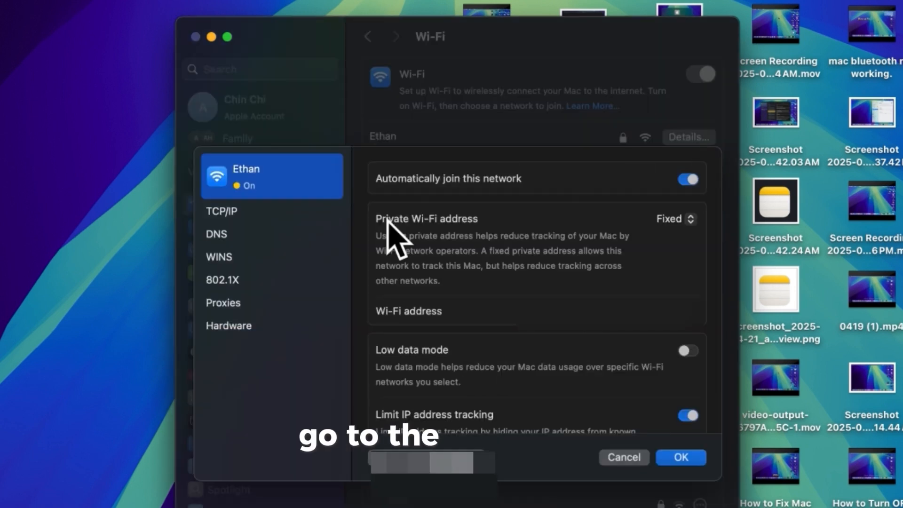
pyautogui.click(223, 302)
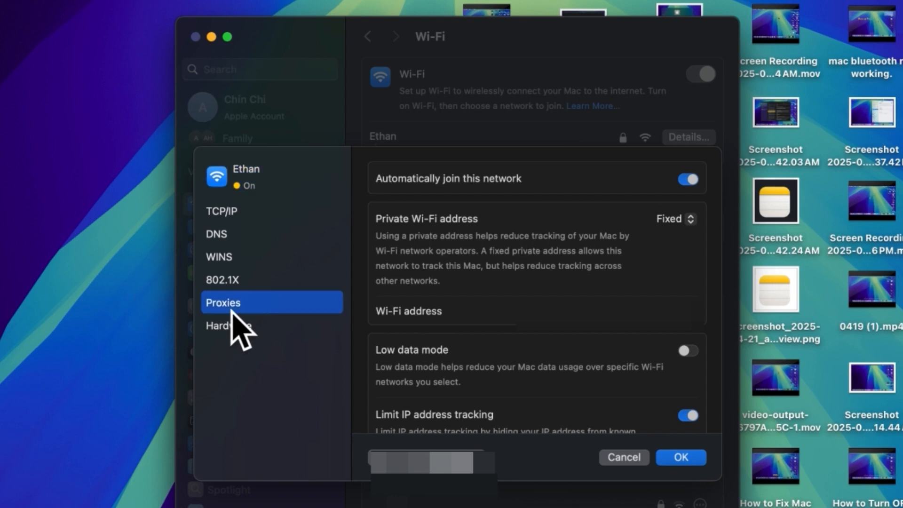
pyautogui.click(221, 302)
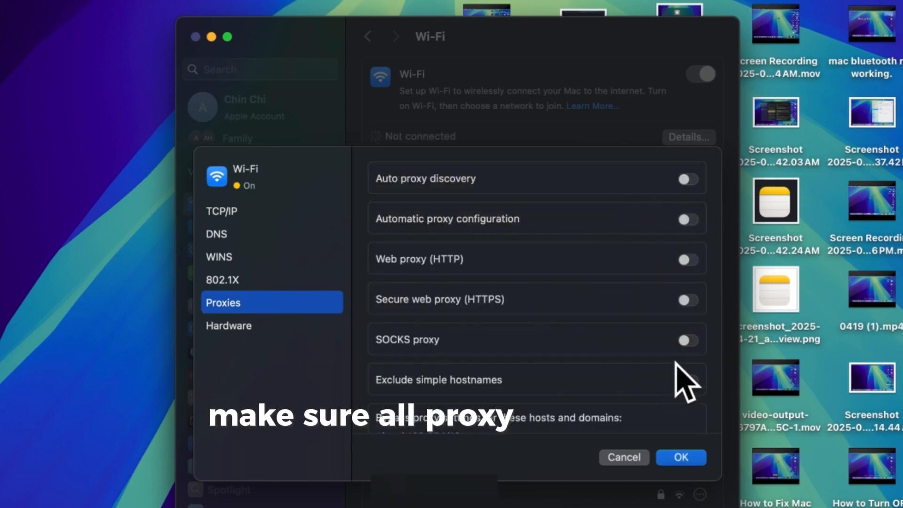
pyautogui.moveTo(685, 147)
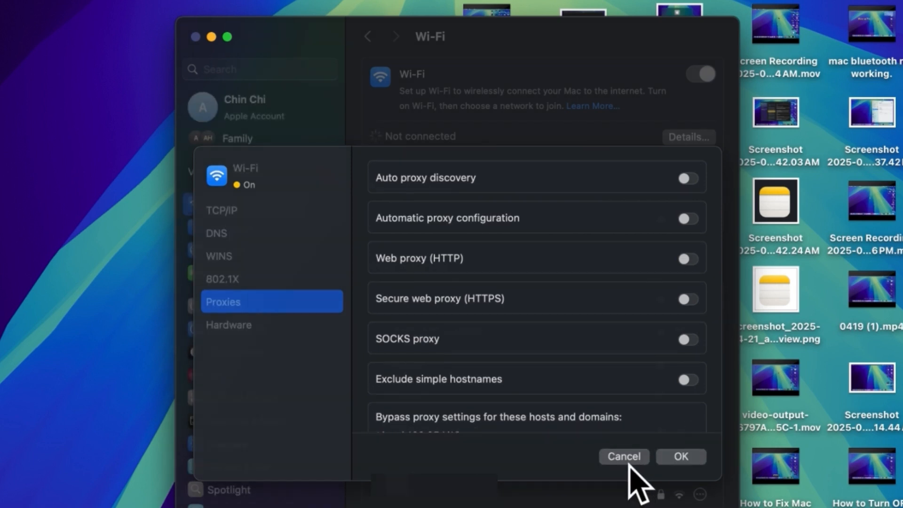
# Step: Cancel the network details and forget the Ethan Wi-Fi network
pyautogui.click(623, 456)
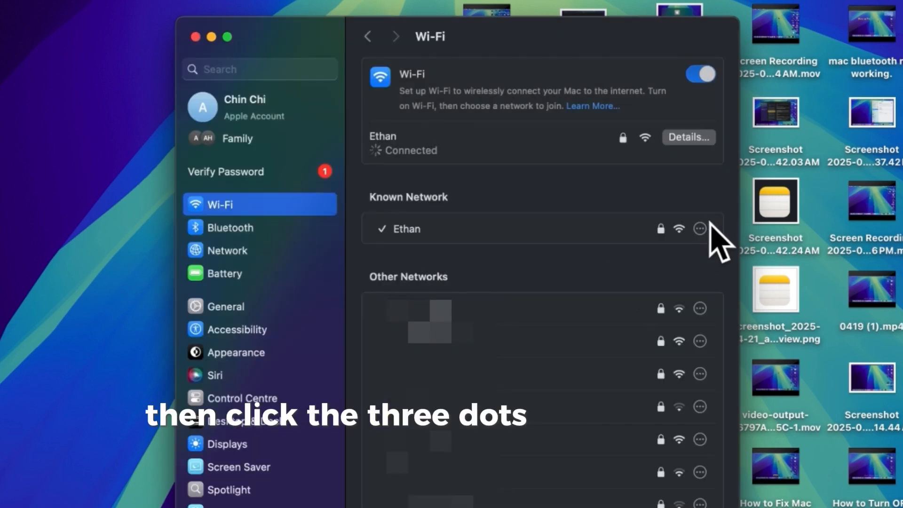
pyautogui.click(699, 228)
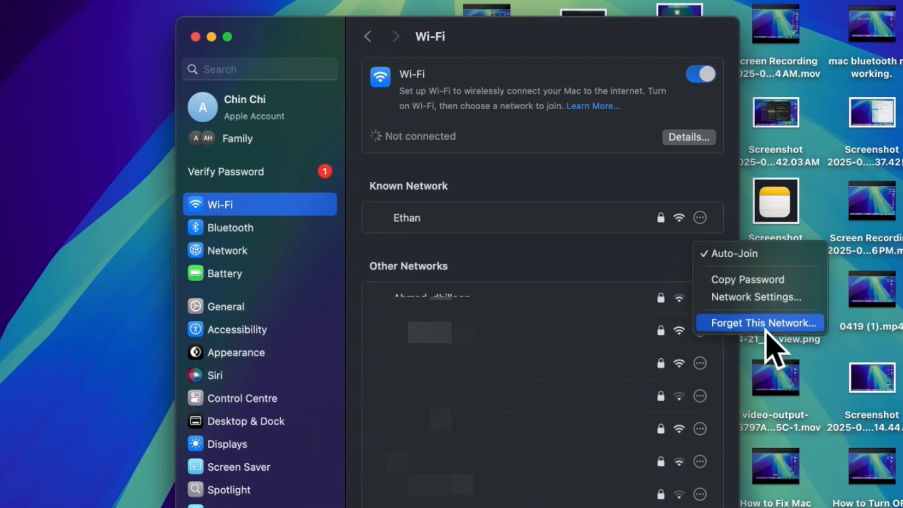
pyautogui.click(757, 322)
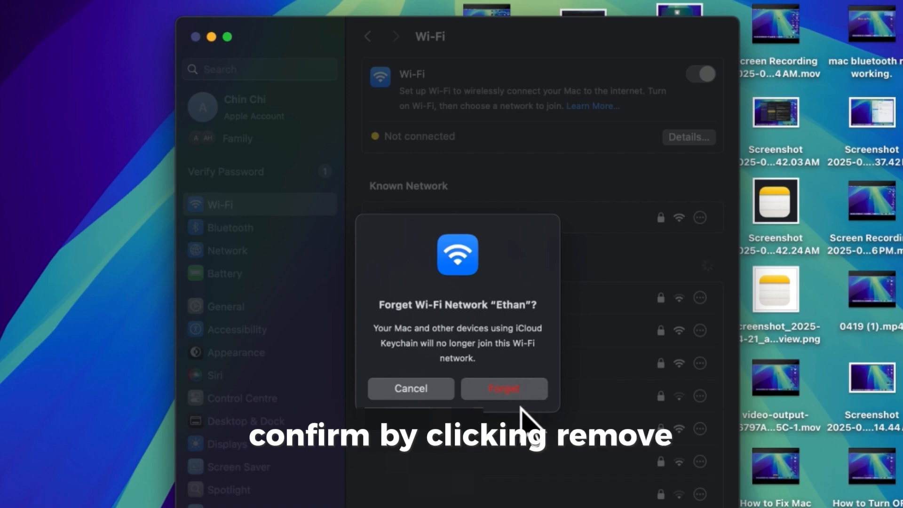
pyautogui.click(503, 387)
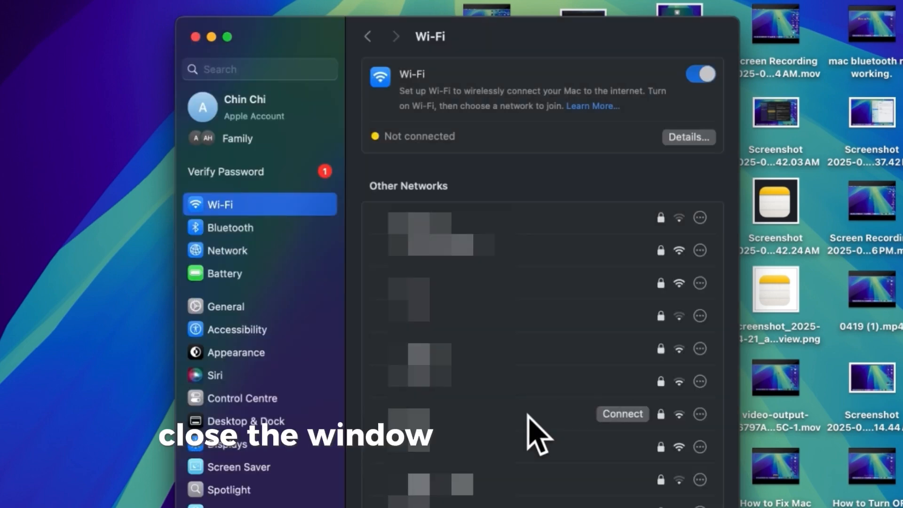
# Step: Close System Settings and confirm restarting the Mac from the Apple menu
pyautogui.click(196, 37)
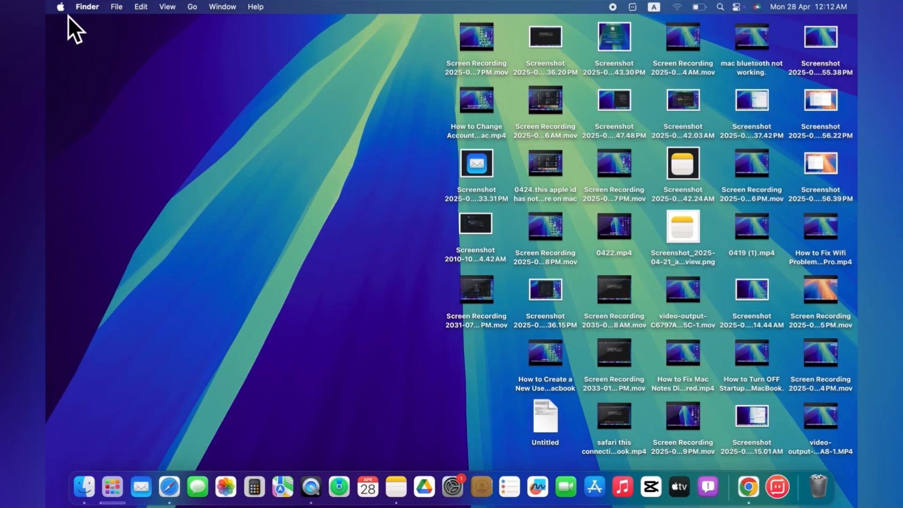
pyautogui.click(59, 6)
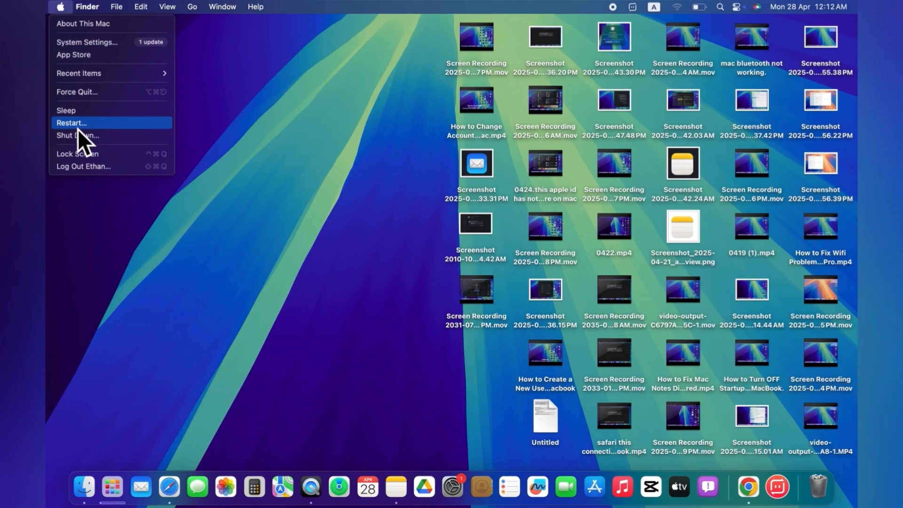
pyautogui.click(71, 123)
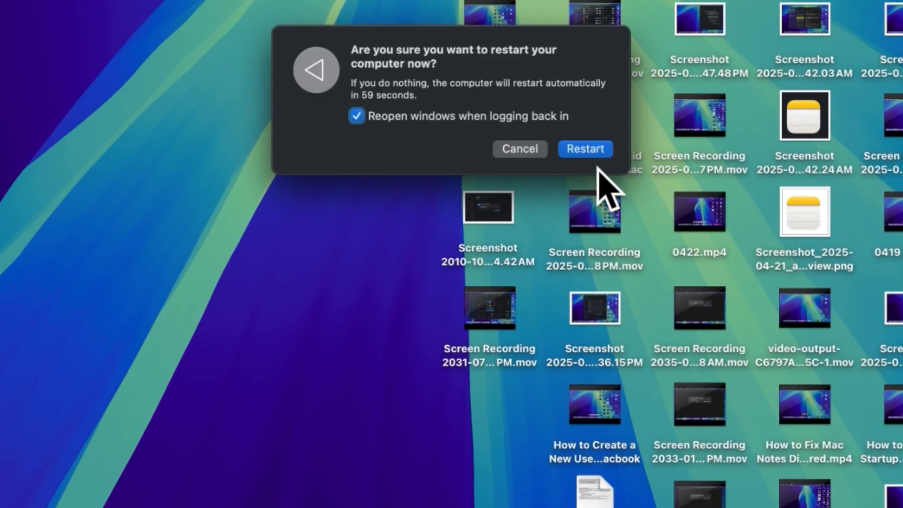
pyautogui.click(584, 149)
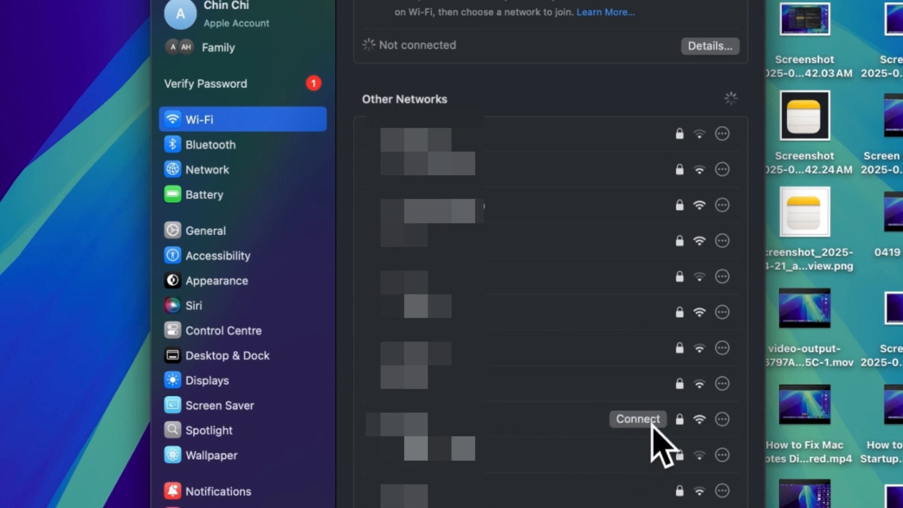
# Step: Reconnect to the Ethan Wi-Fi network by entering its password
pyautogui.click(637, 418)
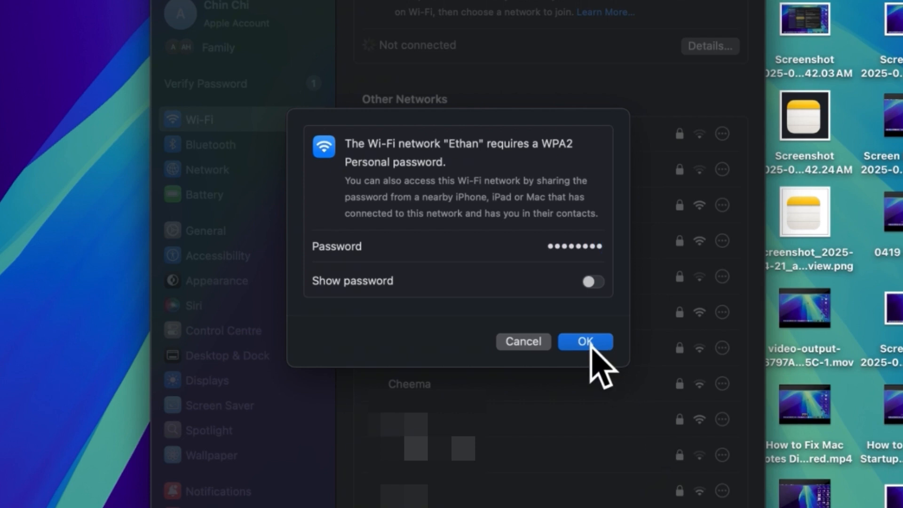
pyautogui.click(585, 340)
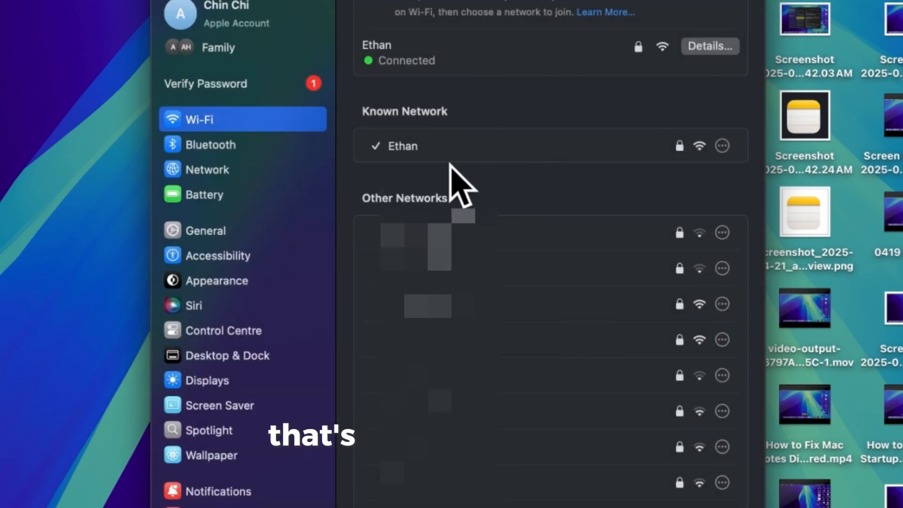
pyautogui.moveTo(668, 190)
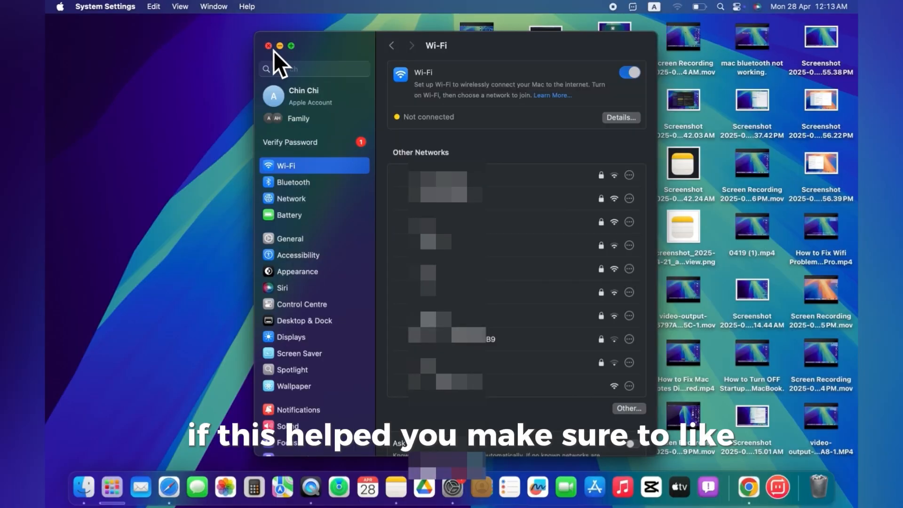
# Step: Close the System Settings window
pyautogui.click(254, 45)
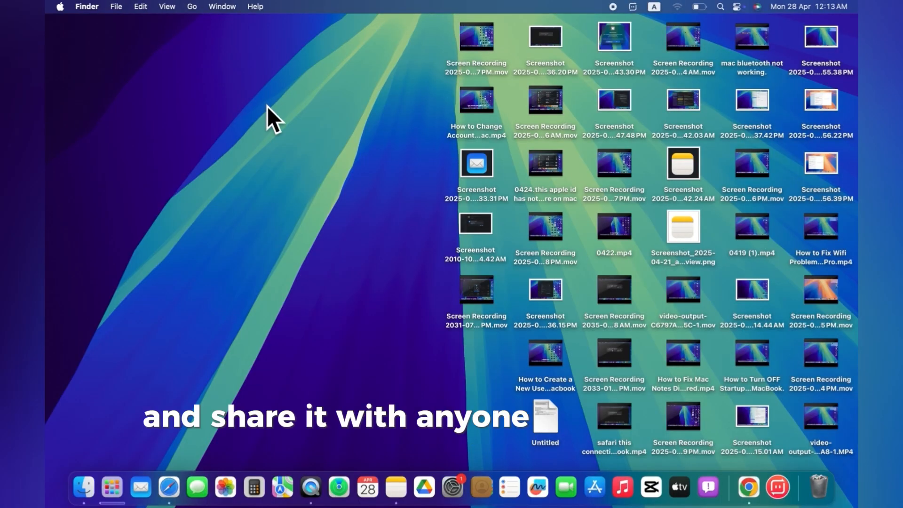